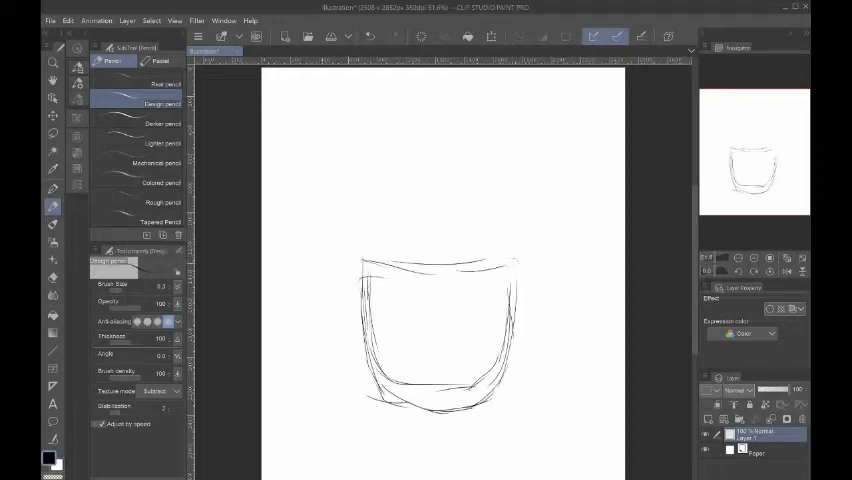
- Sketch the plant and its two stakes above the pot outline with the Design pencil
drag(372, 115, 378, 270)
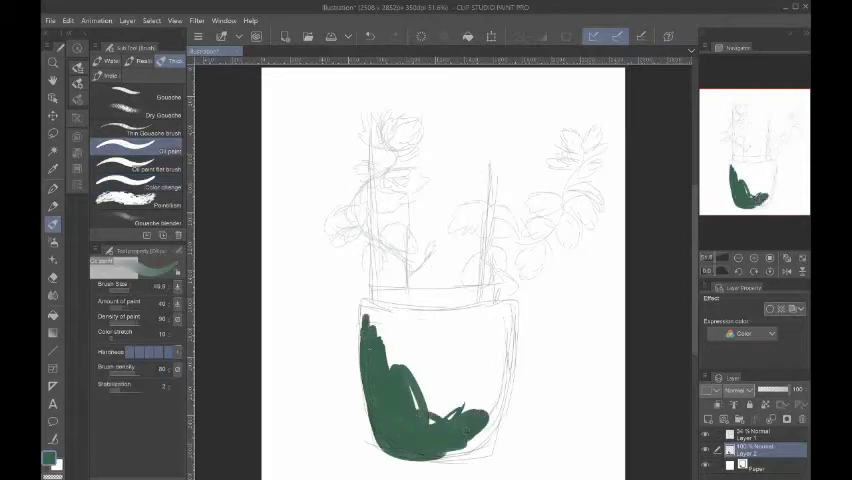
- Paint the pot body dark green with the Oil paint brush
drag(370, 320, 480, 430)
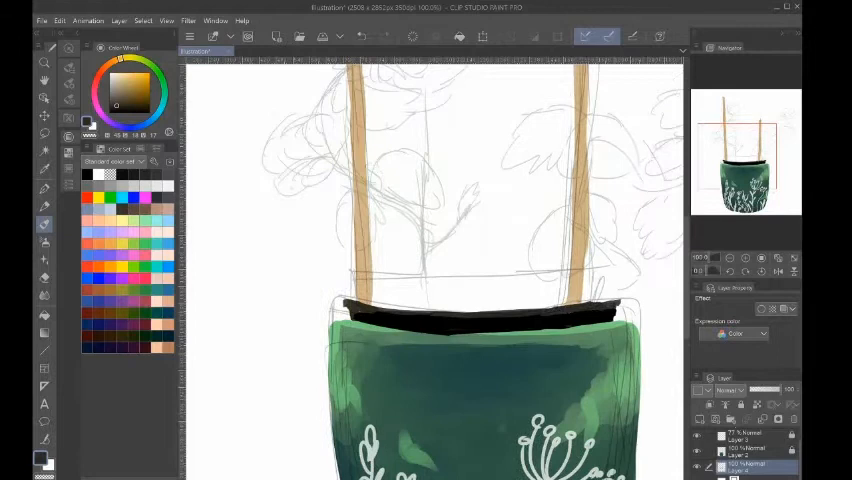
- Add darker green shading to the lower leaf of the plant
scroll(down, 3)
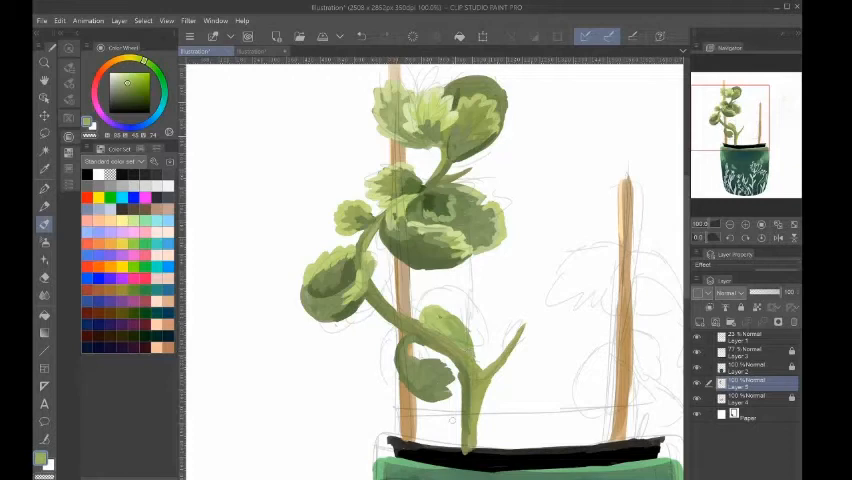
click(450, 370)
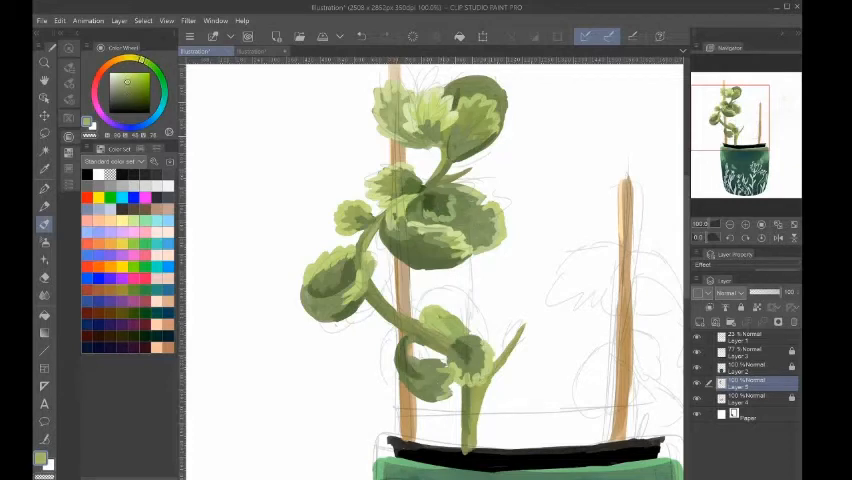